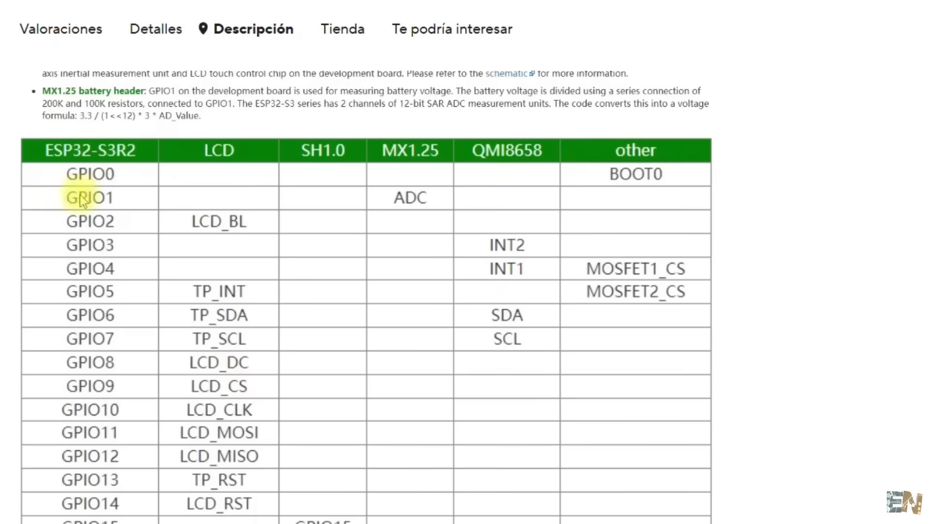
mouse_move(258, 471)
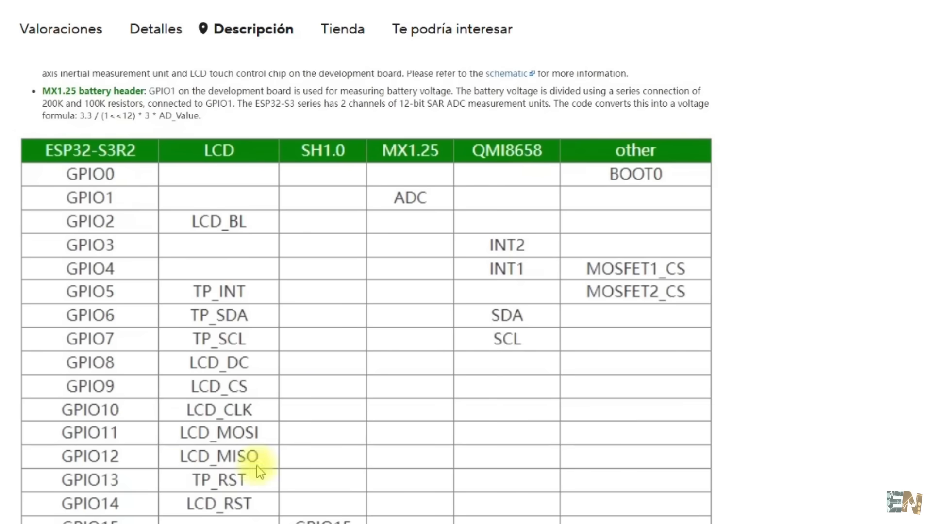
scroll("down", 3)
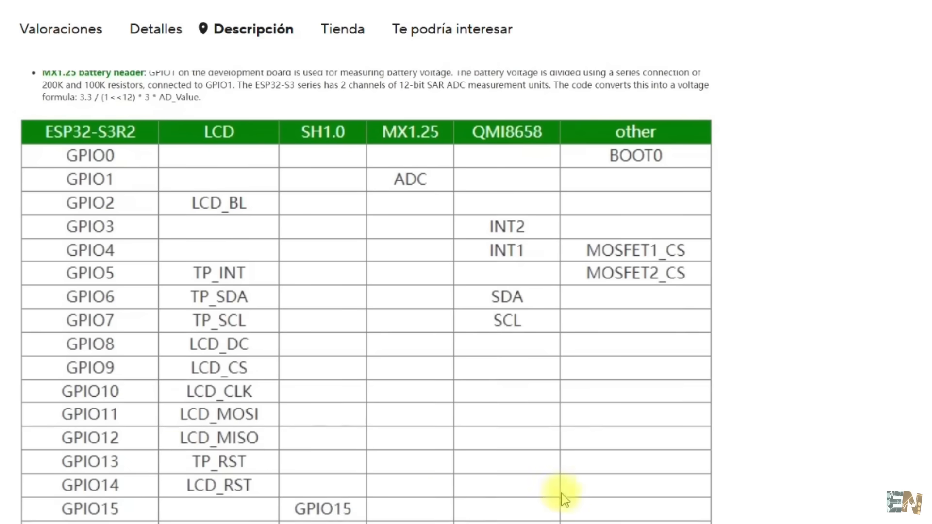